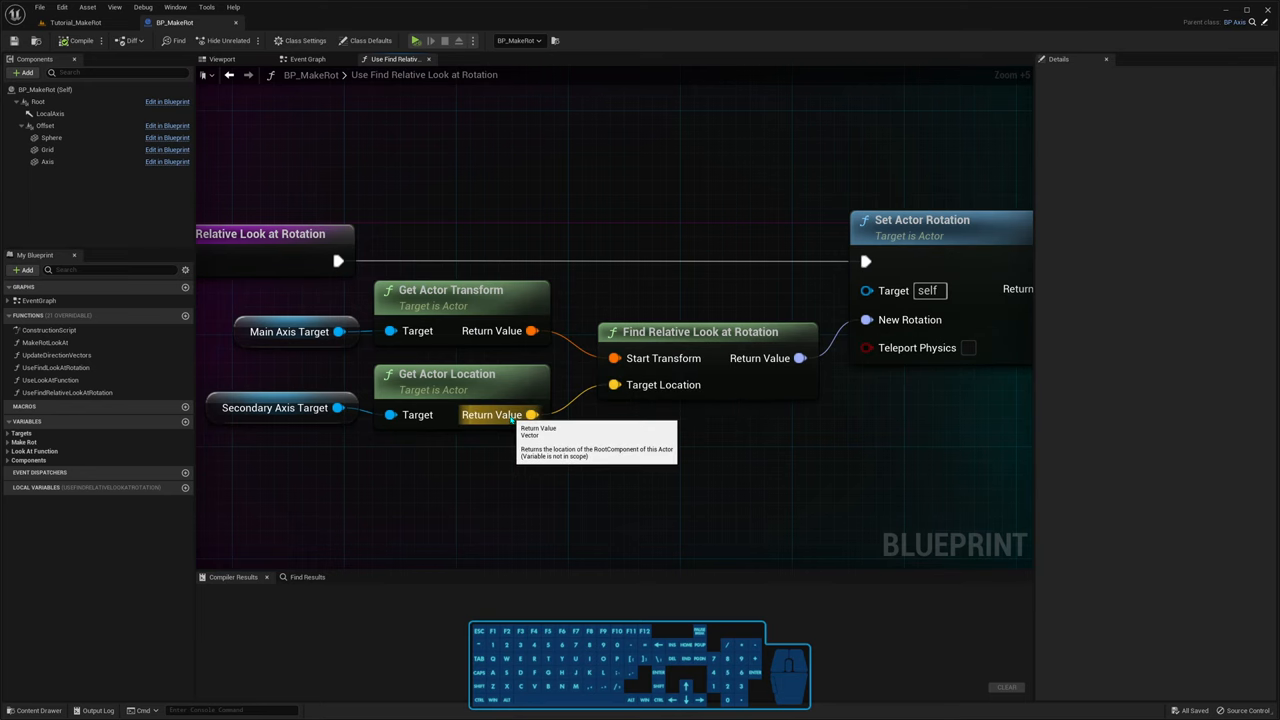
# Scroll through the Find Relative Look at Rotation graph feeding Set Actor Rotation
pyautogui.scroll(-3)
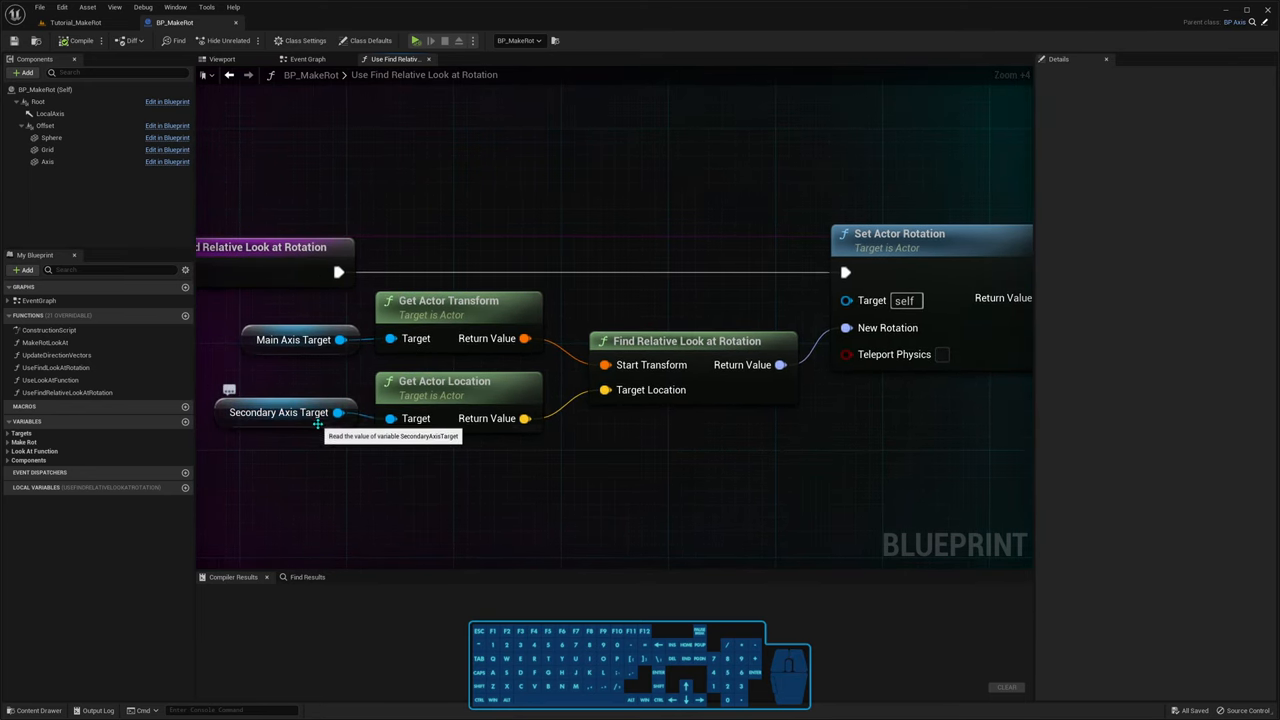
pyautogui.moveTo(328, 453)
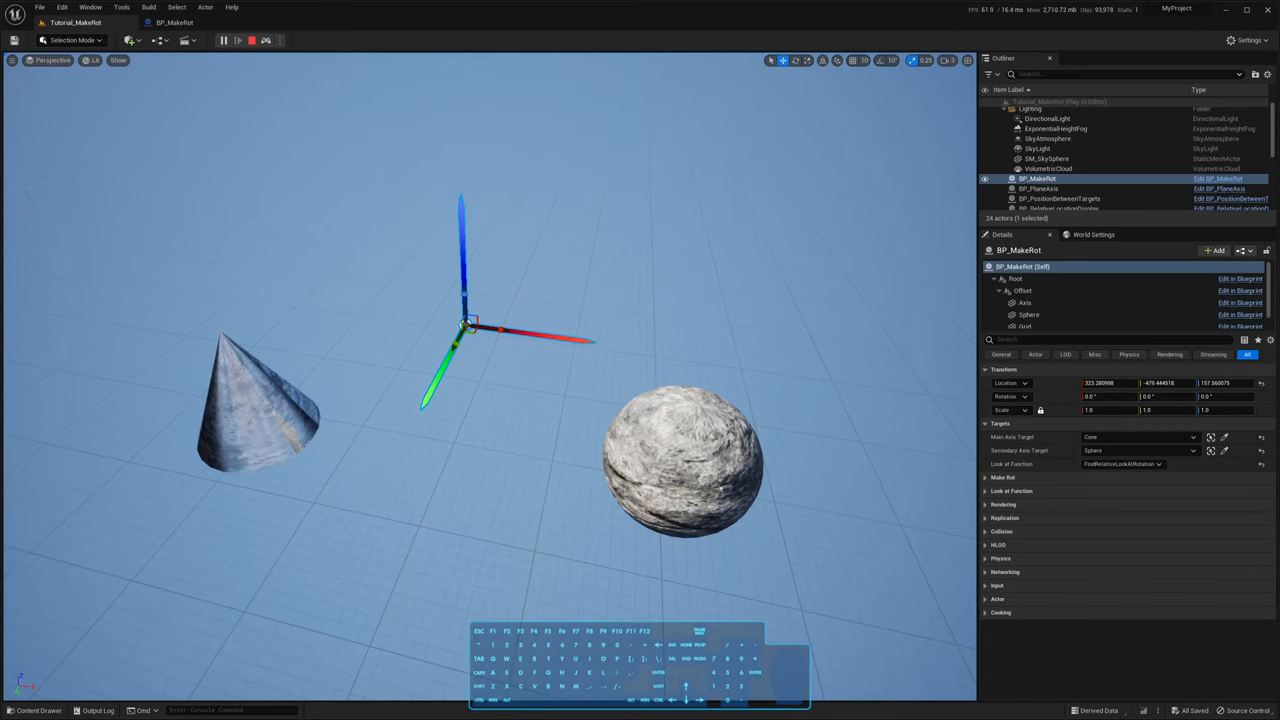
# Select the sphere and drag it upward to a higher spot in the level
pyautogui.click(685, 465)
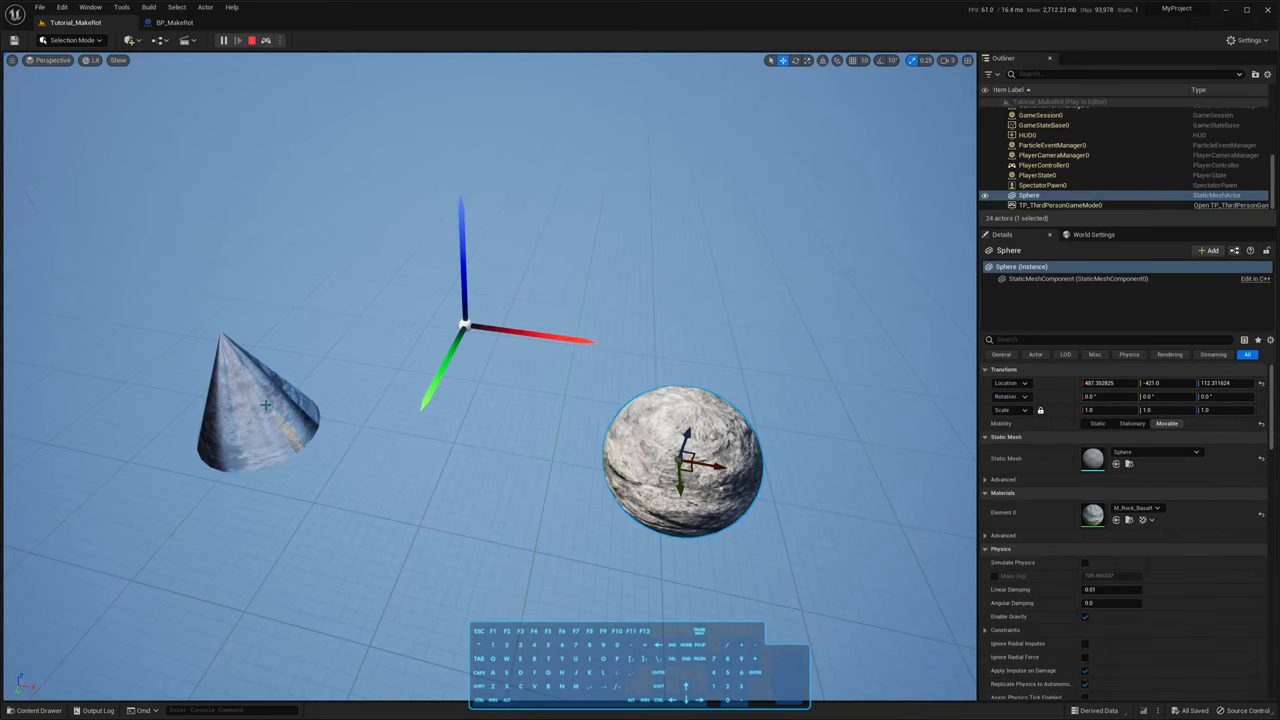
pyautogui.click(1037, 173)
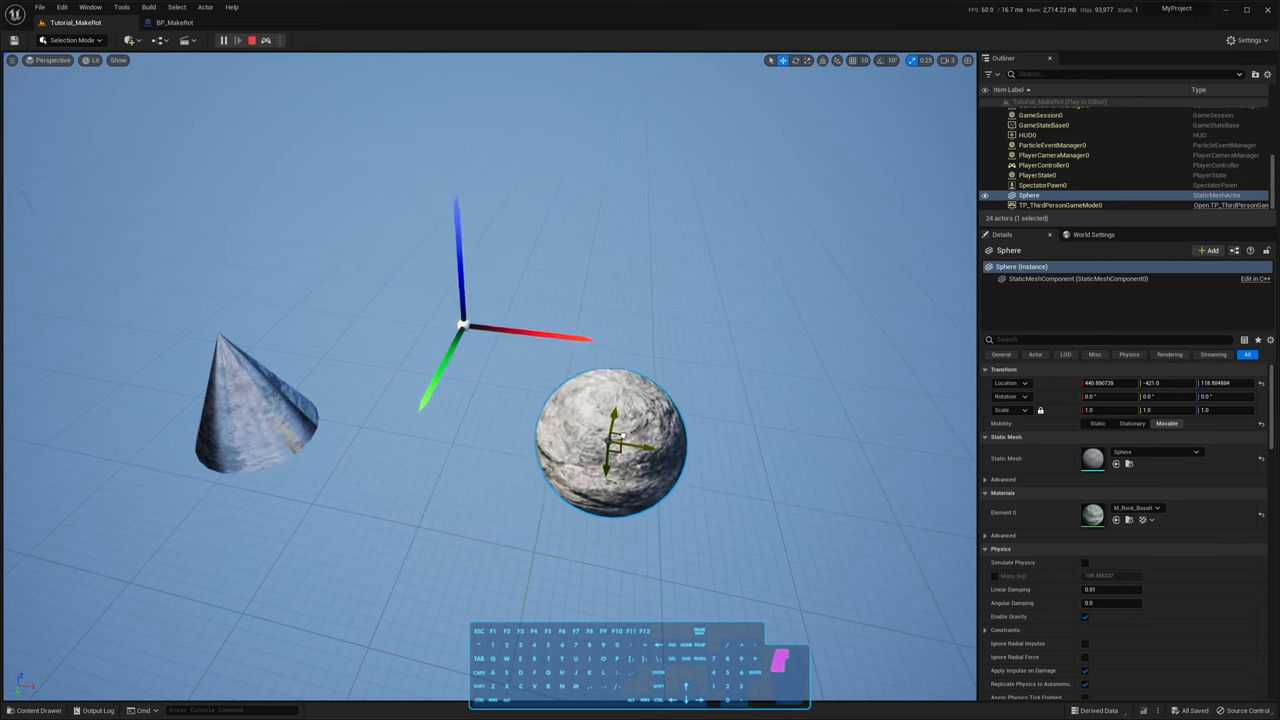
pyautogui.moveTo(615, 445); pyautogui.dragTo(700, 345)
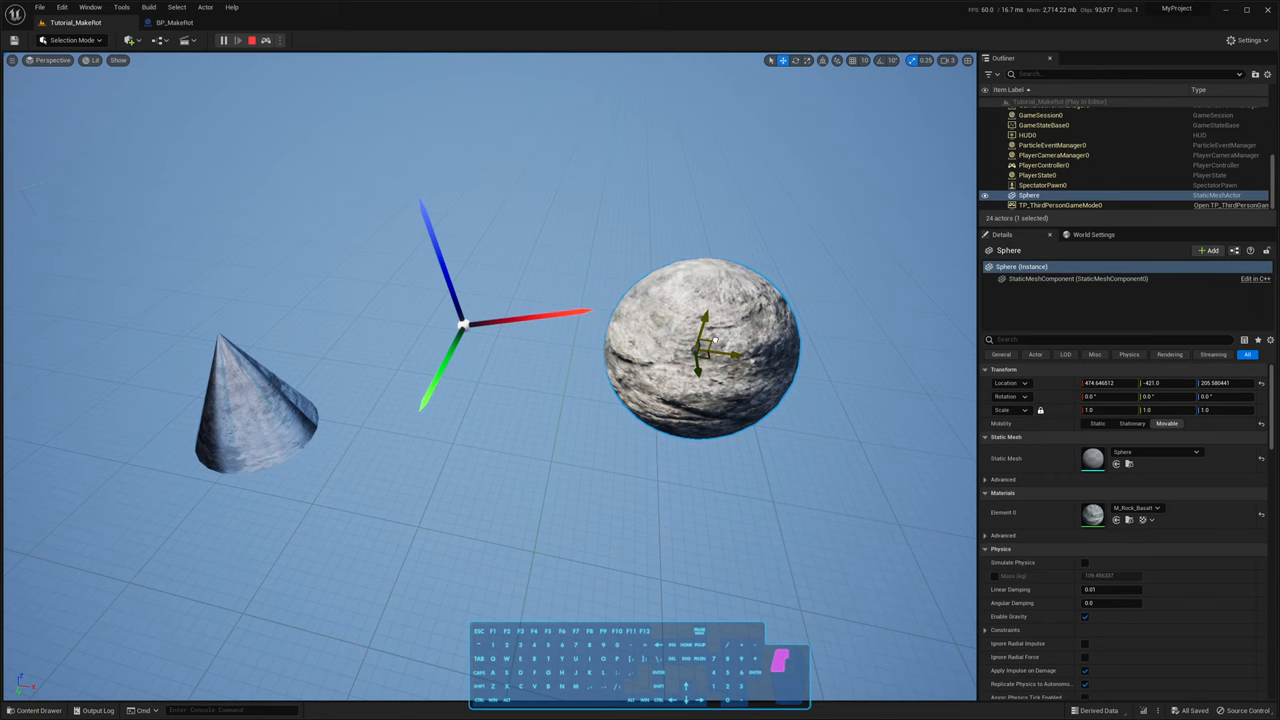
pyautogui.moveTo(700, 345); pyautogui.dragTo(640, 400)
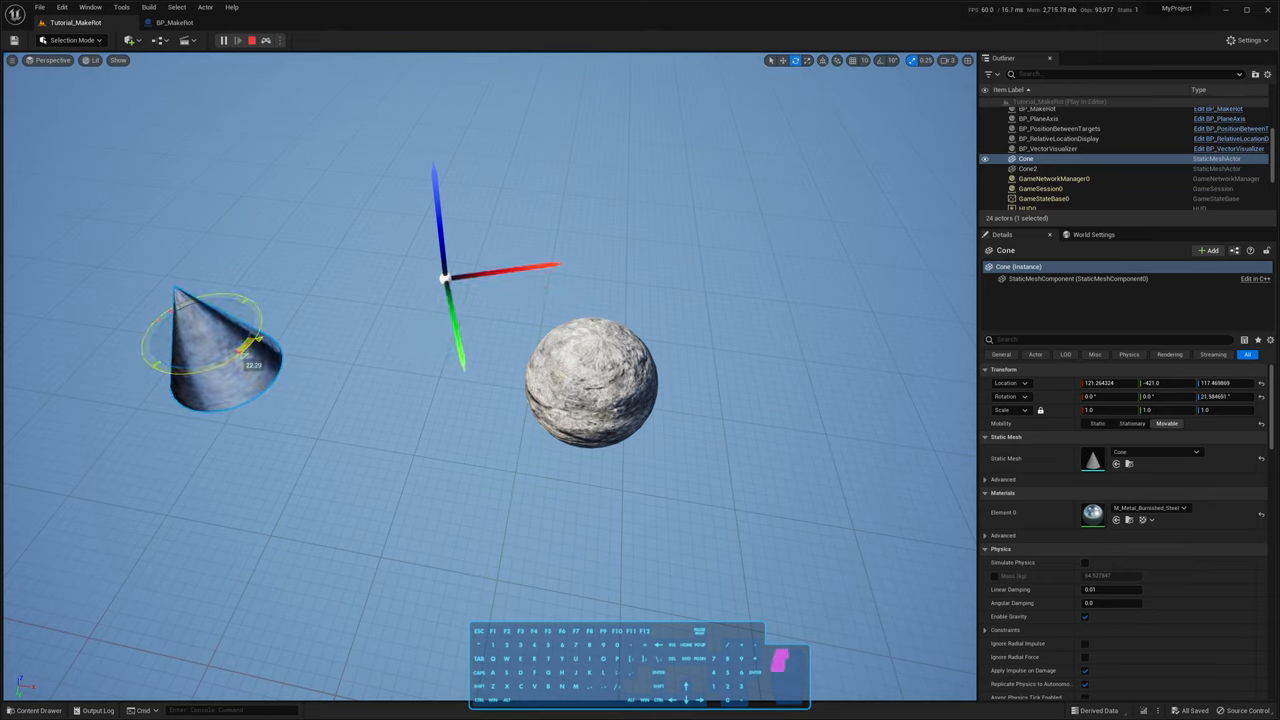
# Drag the rotation ring to spin the cone about 91 degrees onto its side
pyautogui.moveTo(255, 340); pyautogui.dragTo(180, 390)
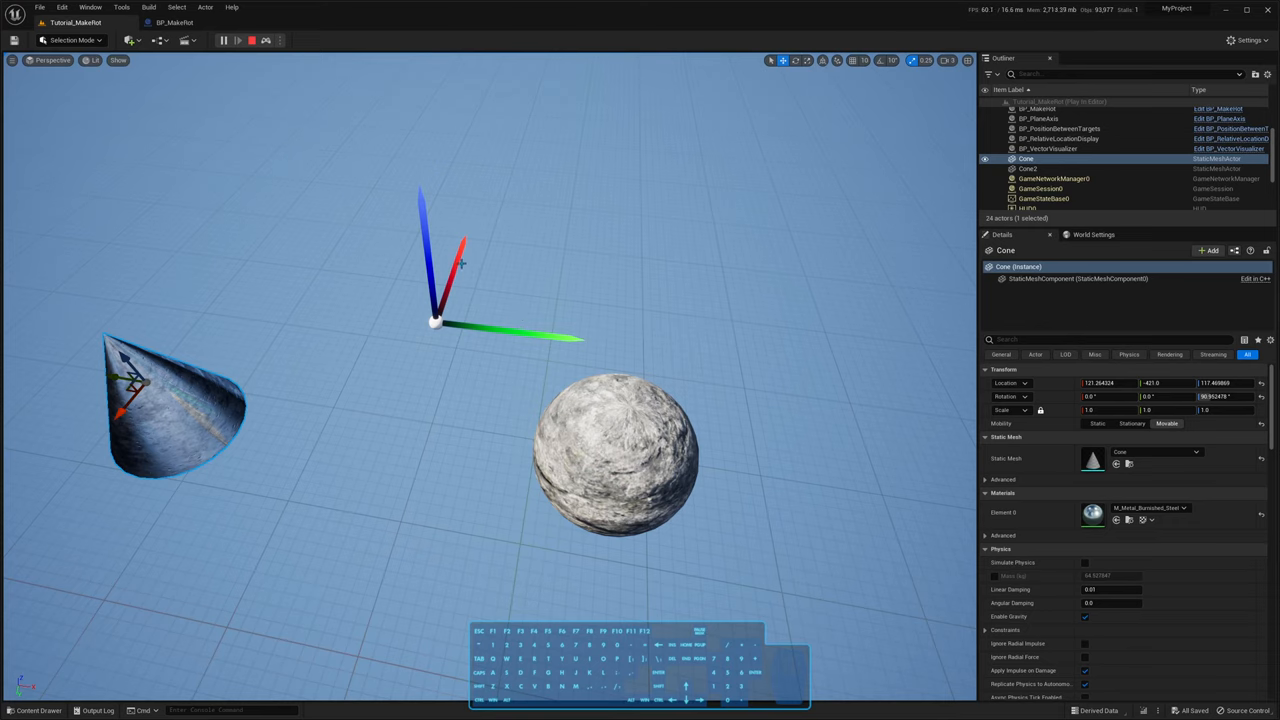
pyautogui.moveTo(228, 354)
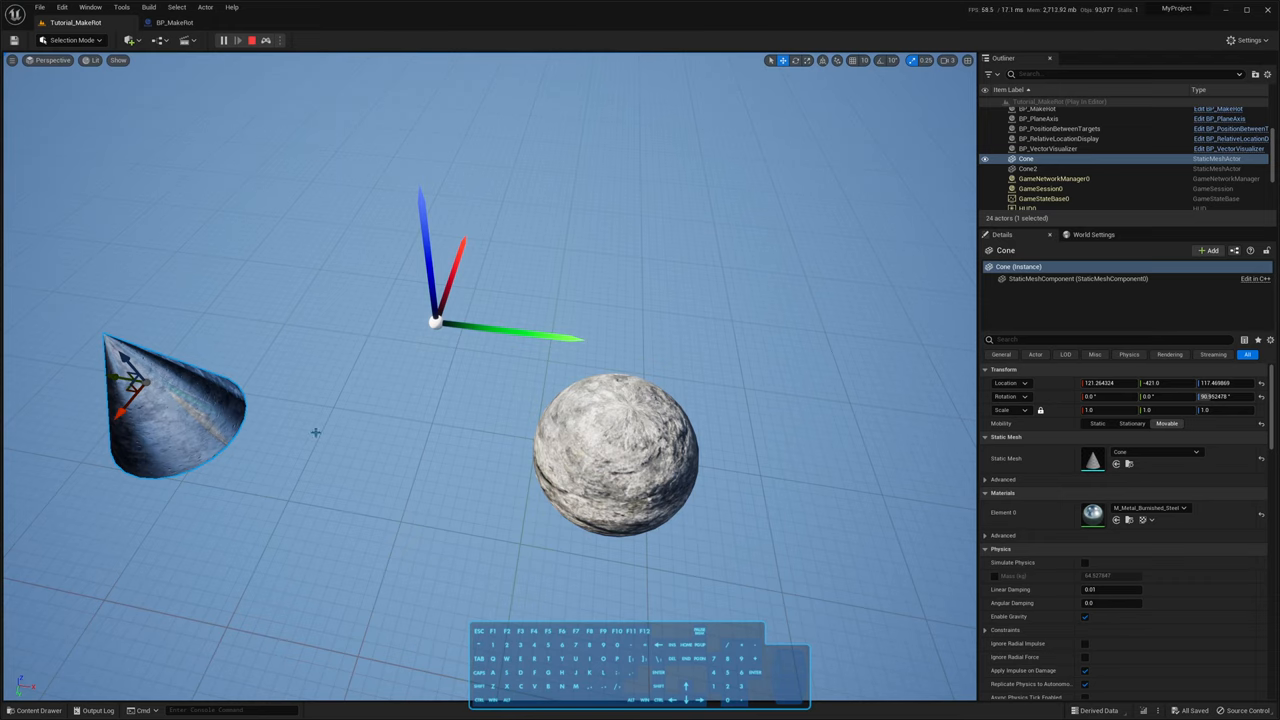
pyautogui.moveTo(491, 338)
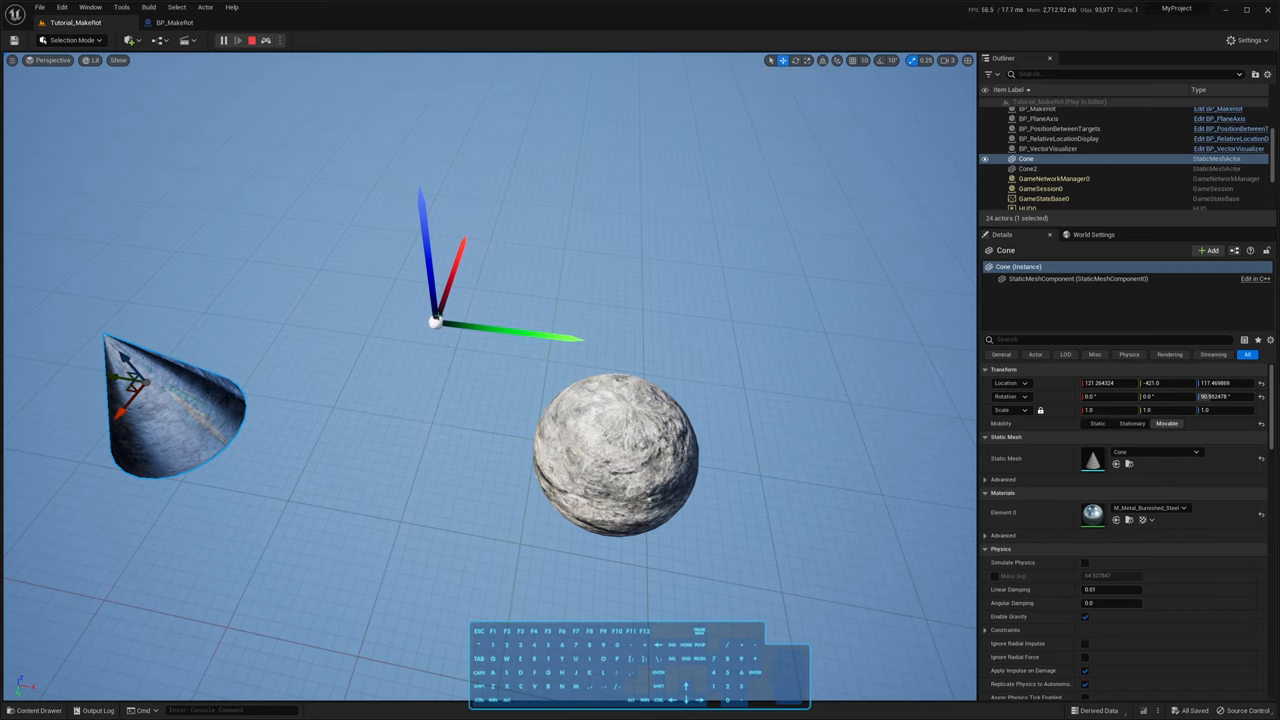
pyautogui.moveTo(491, 345)
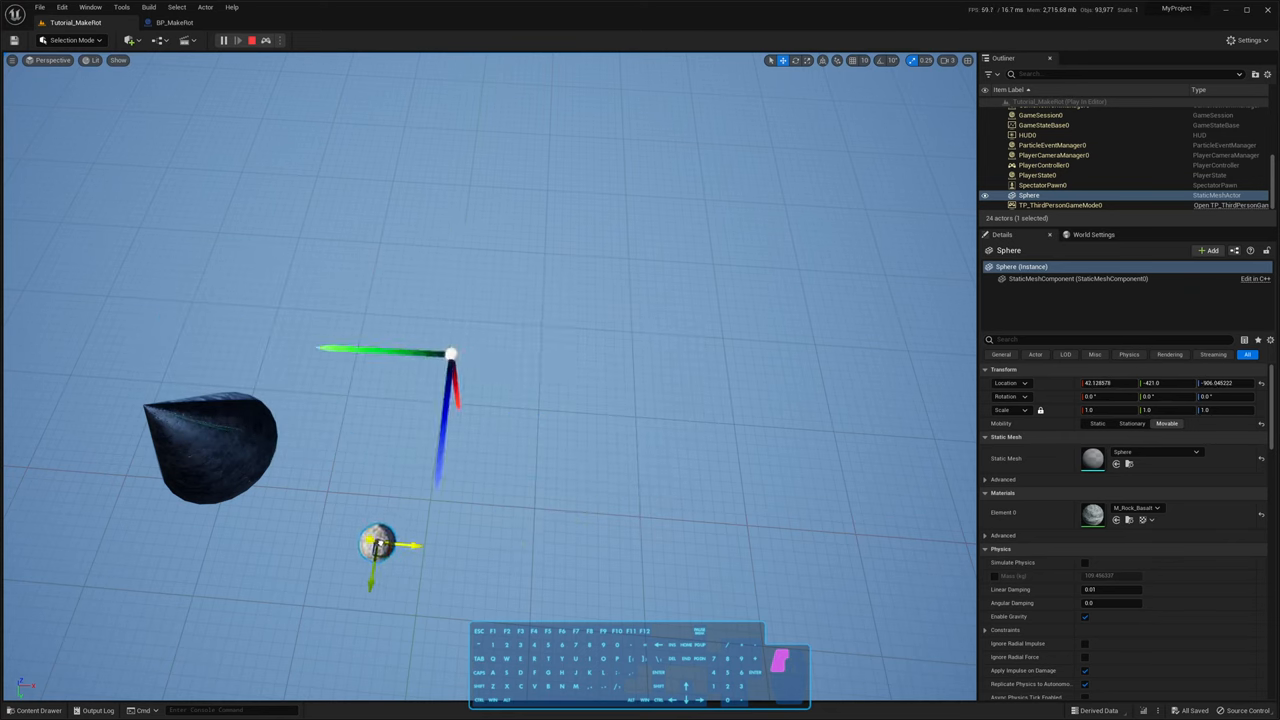
# Drag the sphere to a spot below the axis gizmo
pyautogui.moveTo(378, 545); pyautogui.dragTo(500, 360)
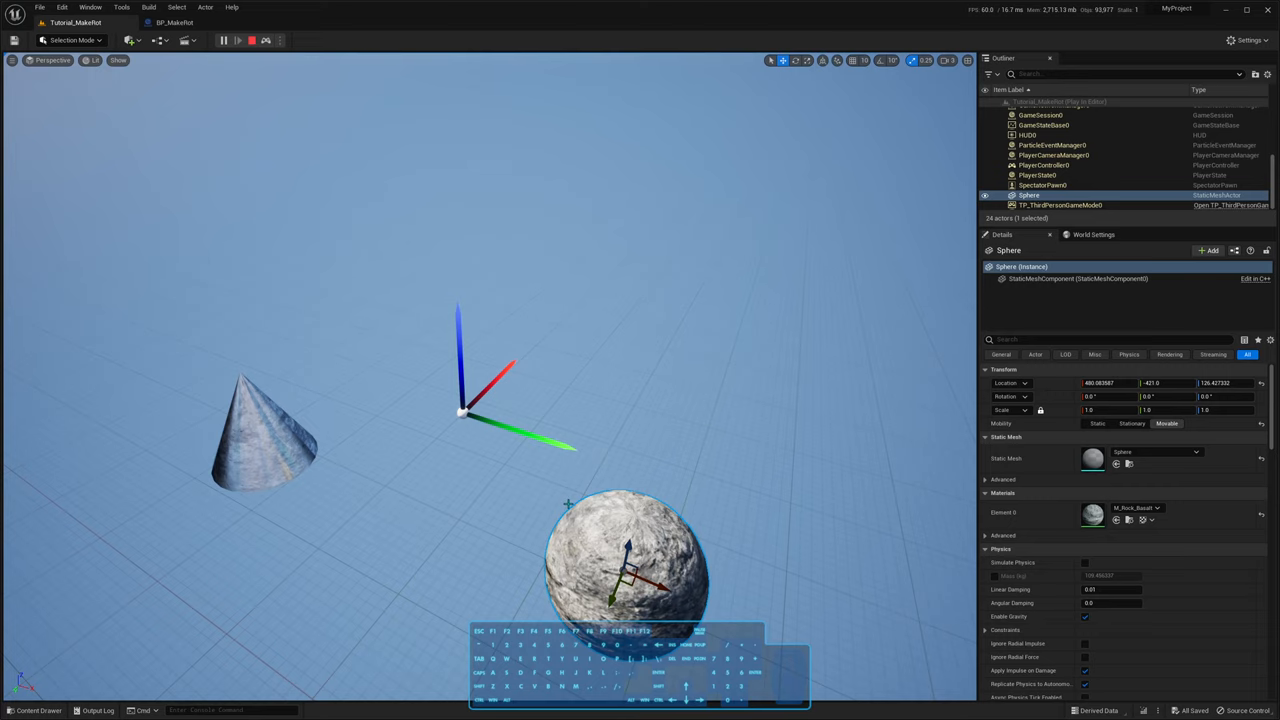
pyautogui.moveTo(371, 415)
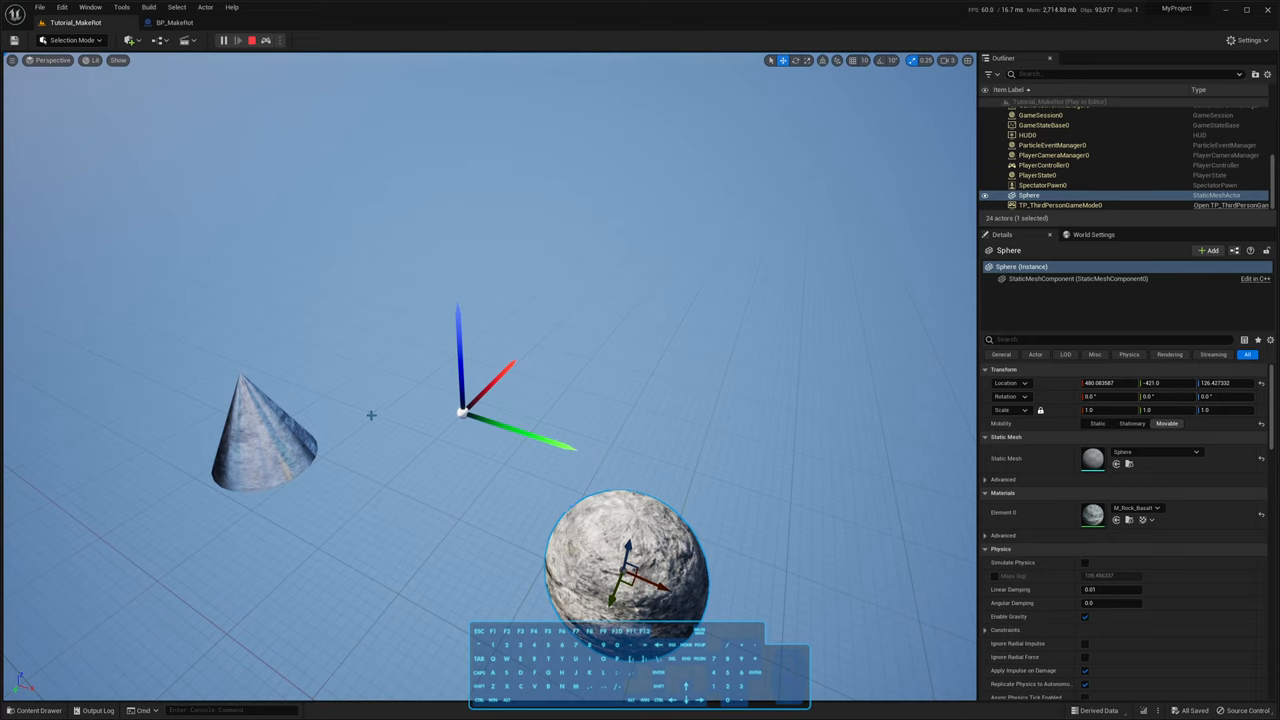